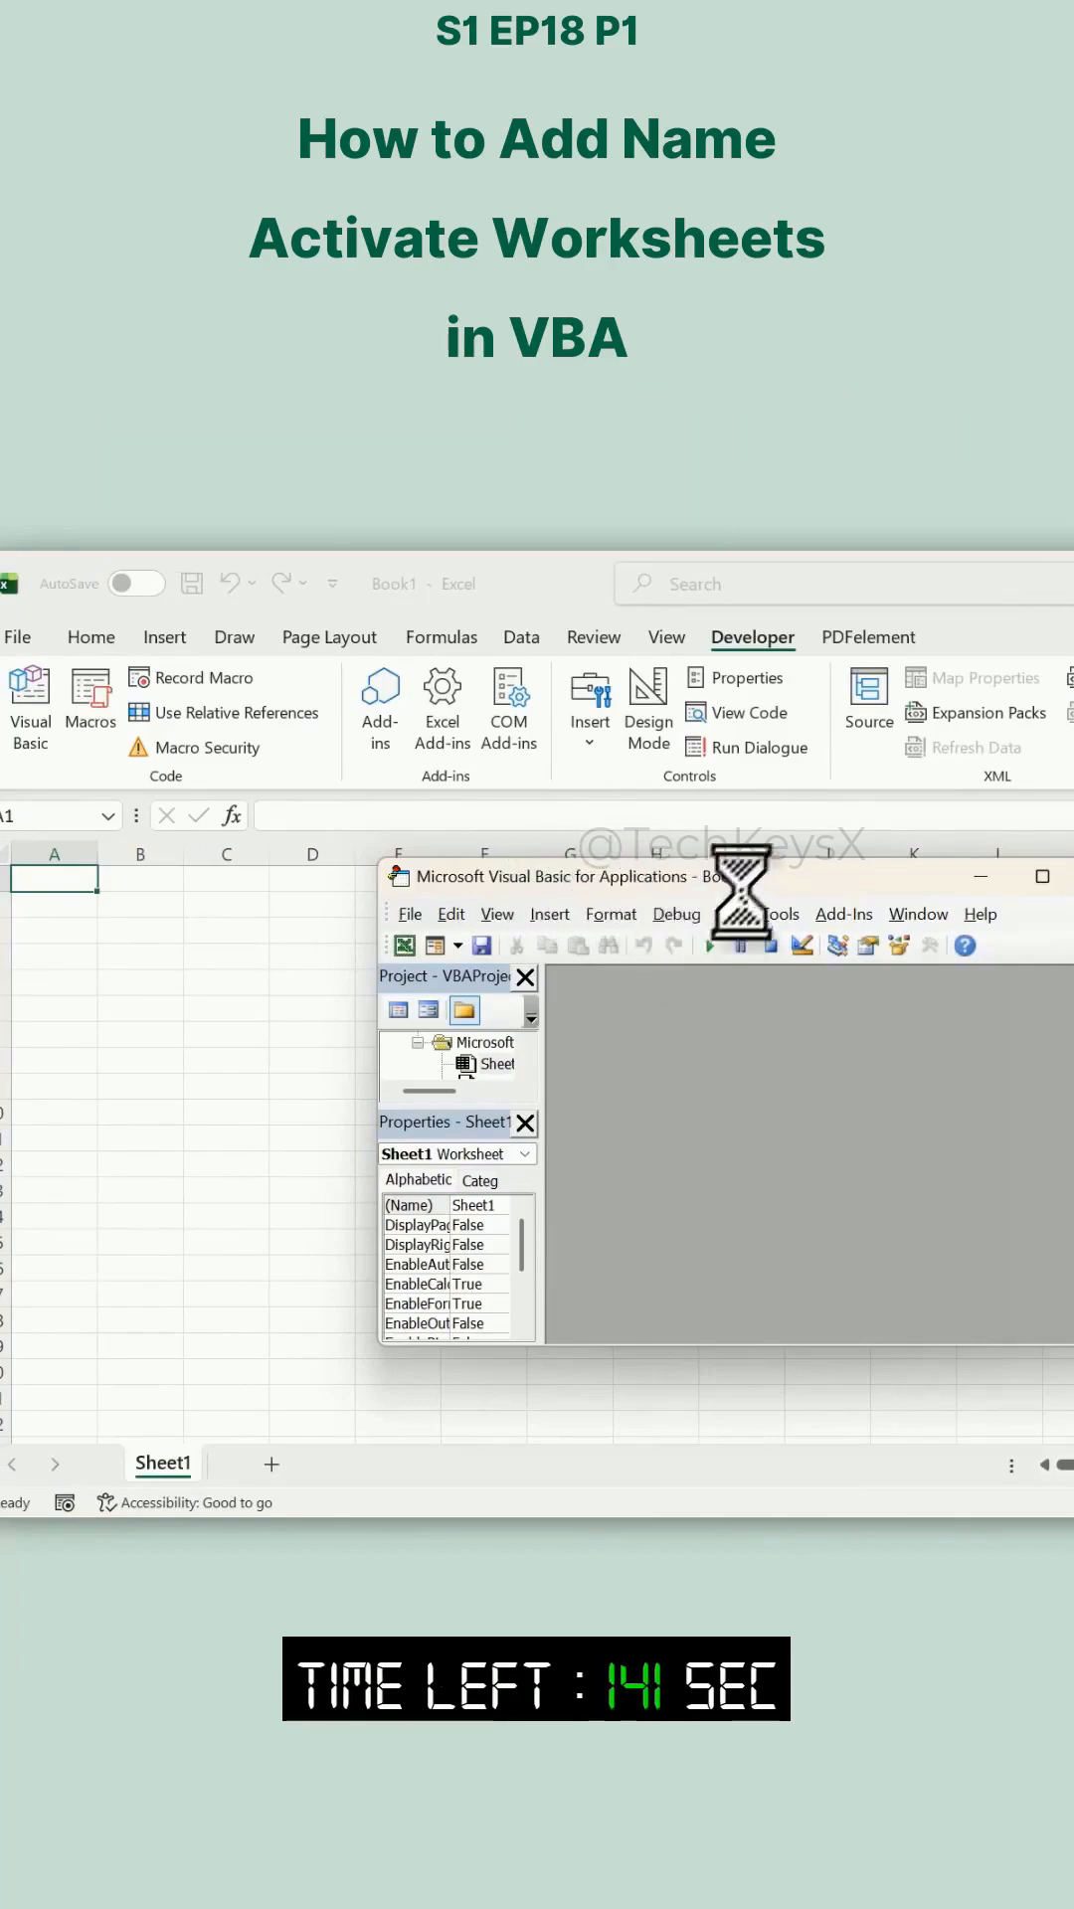
Show the Insert menu so a new module can be added to the Book1 project.
click(548, 915)
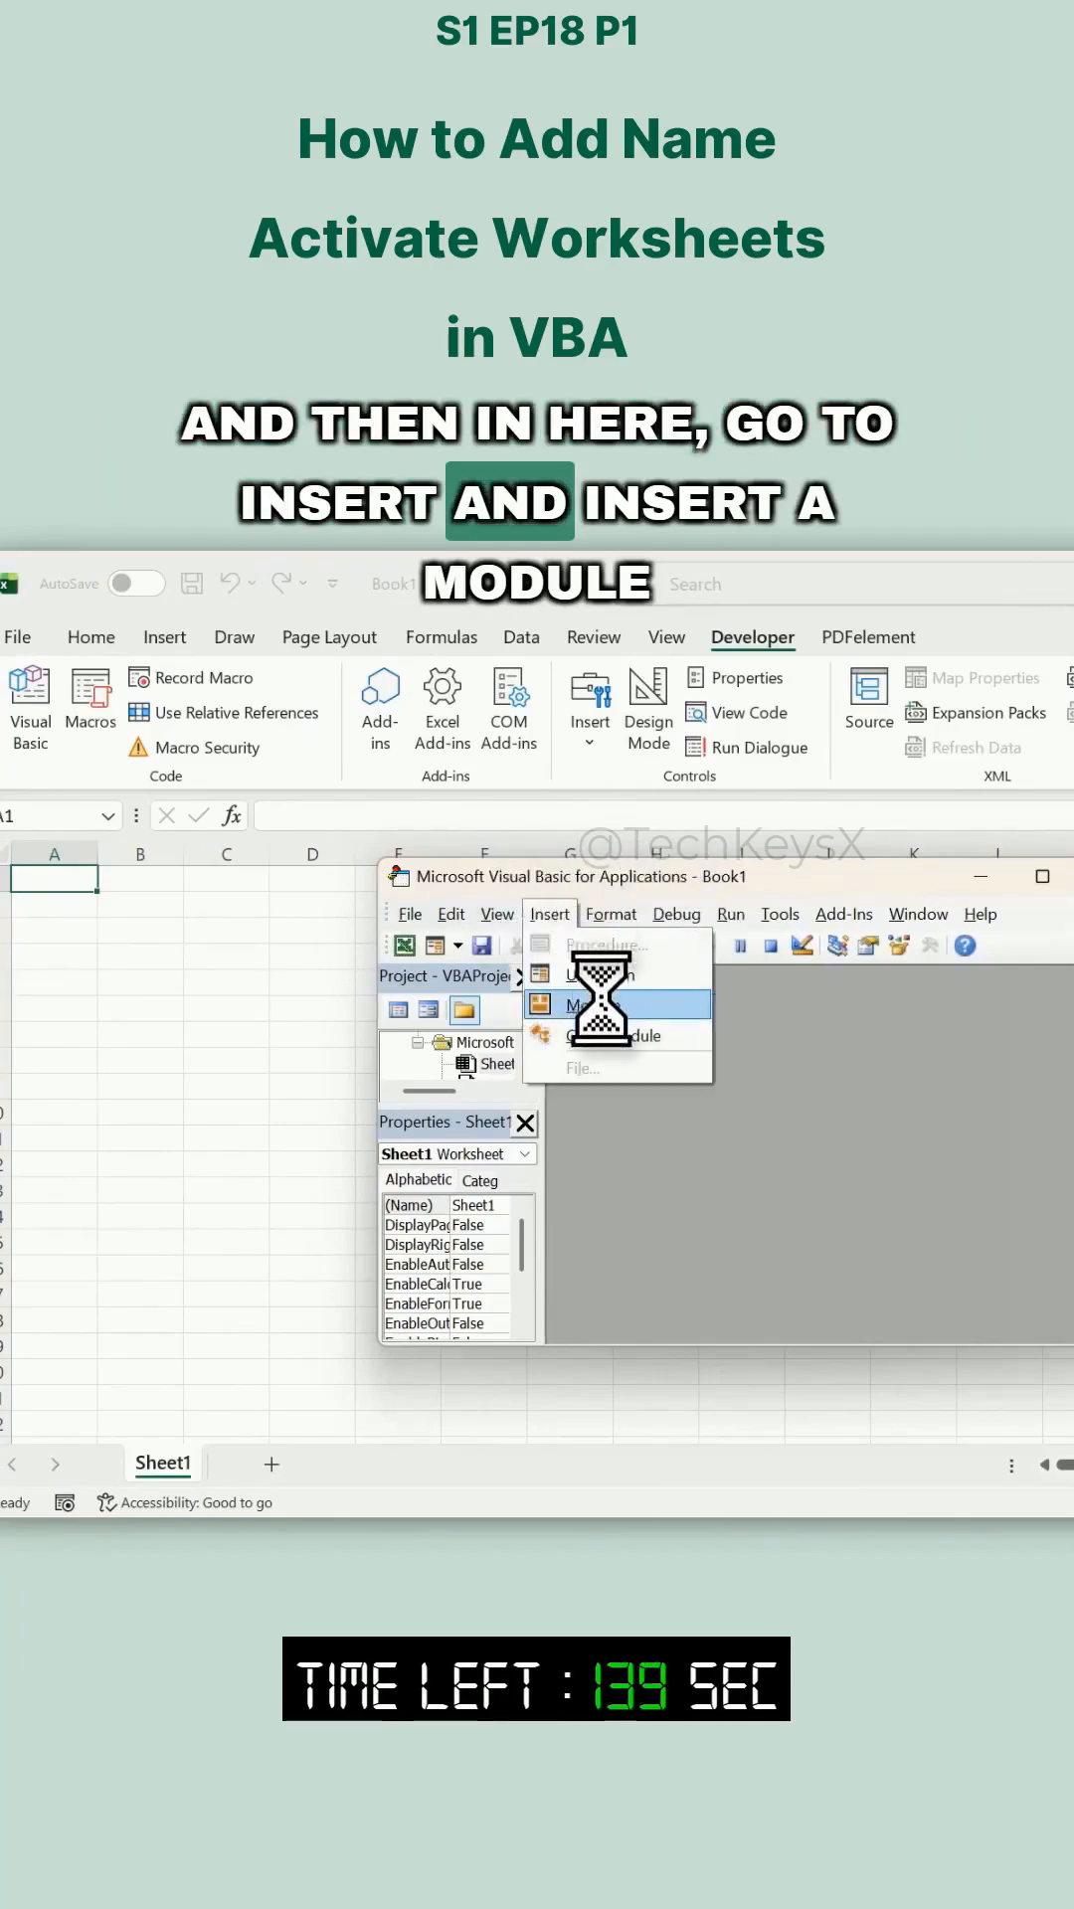
click(593, 1006)
text(Sheets.Add)
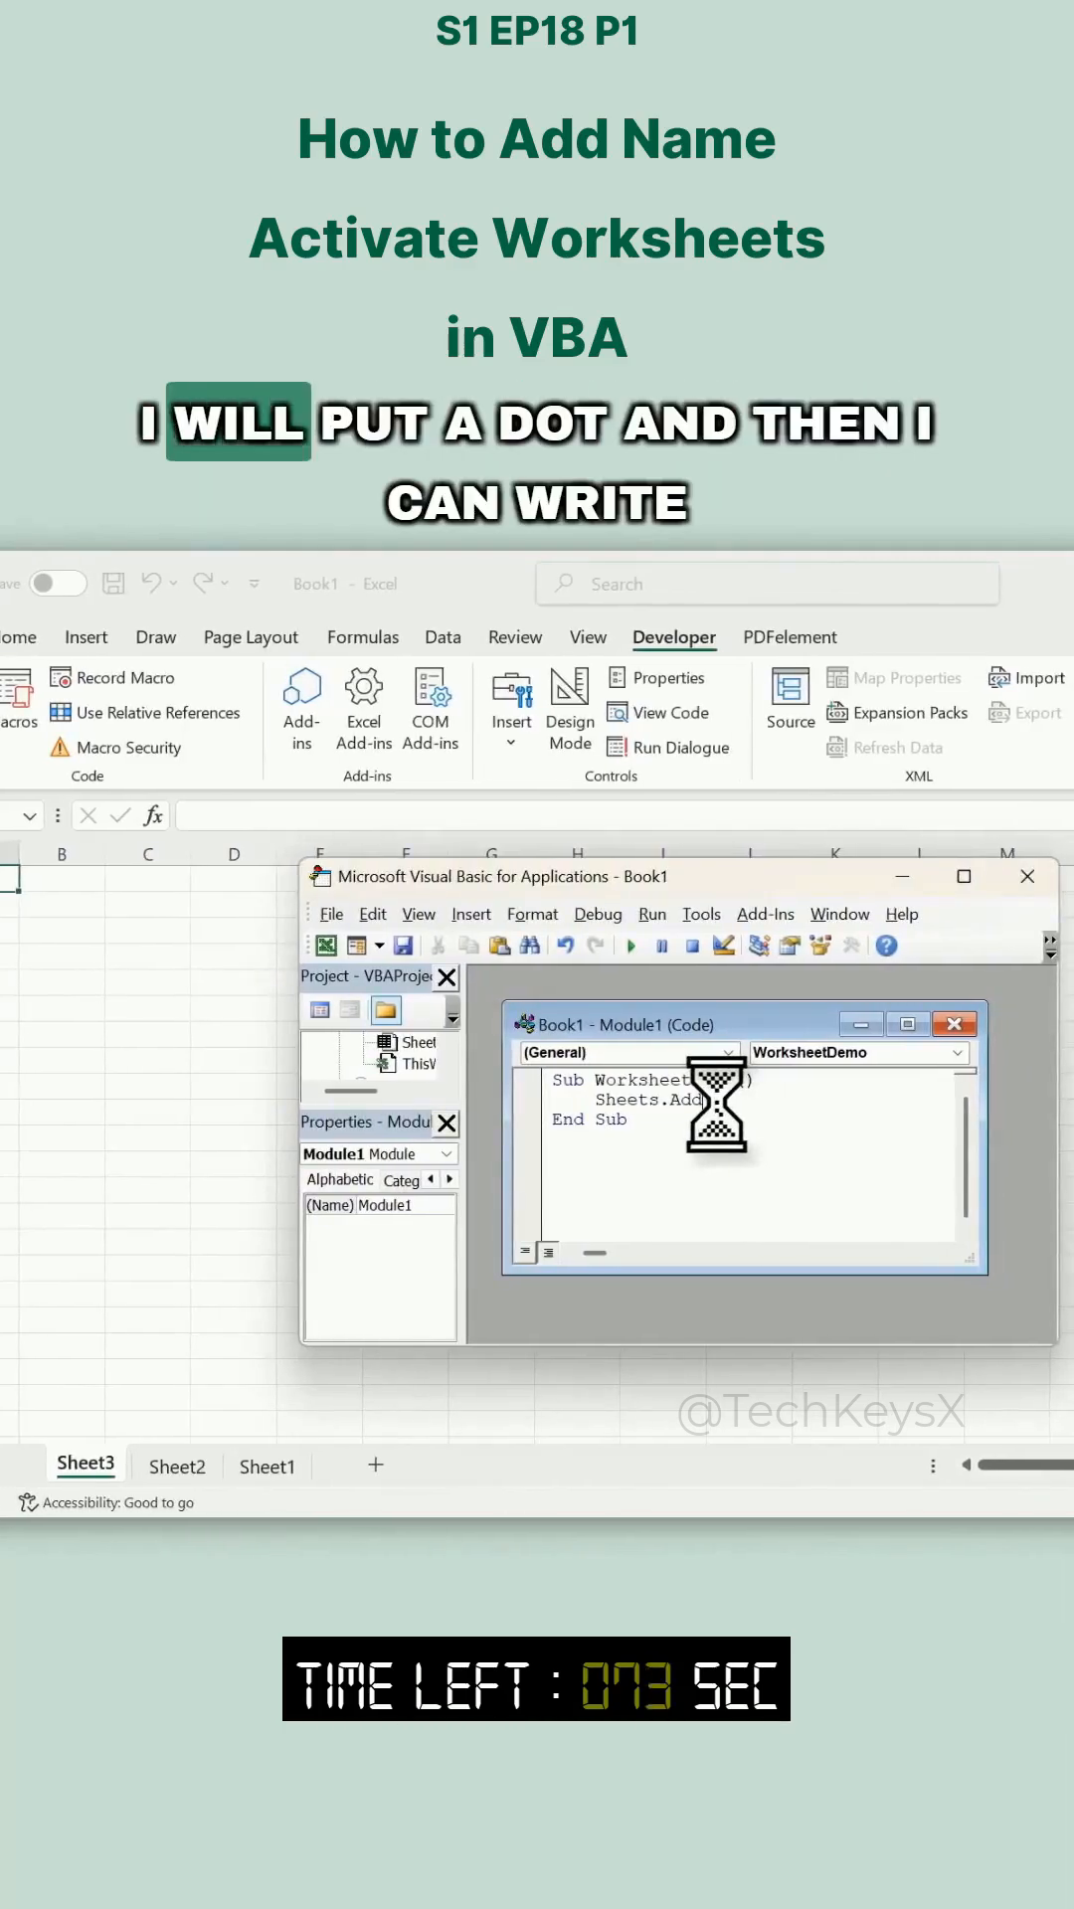
Make Sheets.Add name the new sheet "Summary", run the macro, and end on the name-taken error.
text(.Name = "Summary")
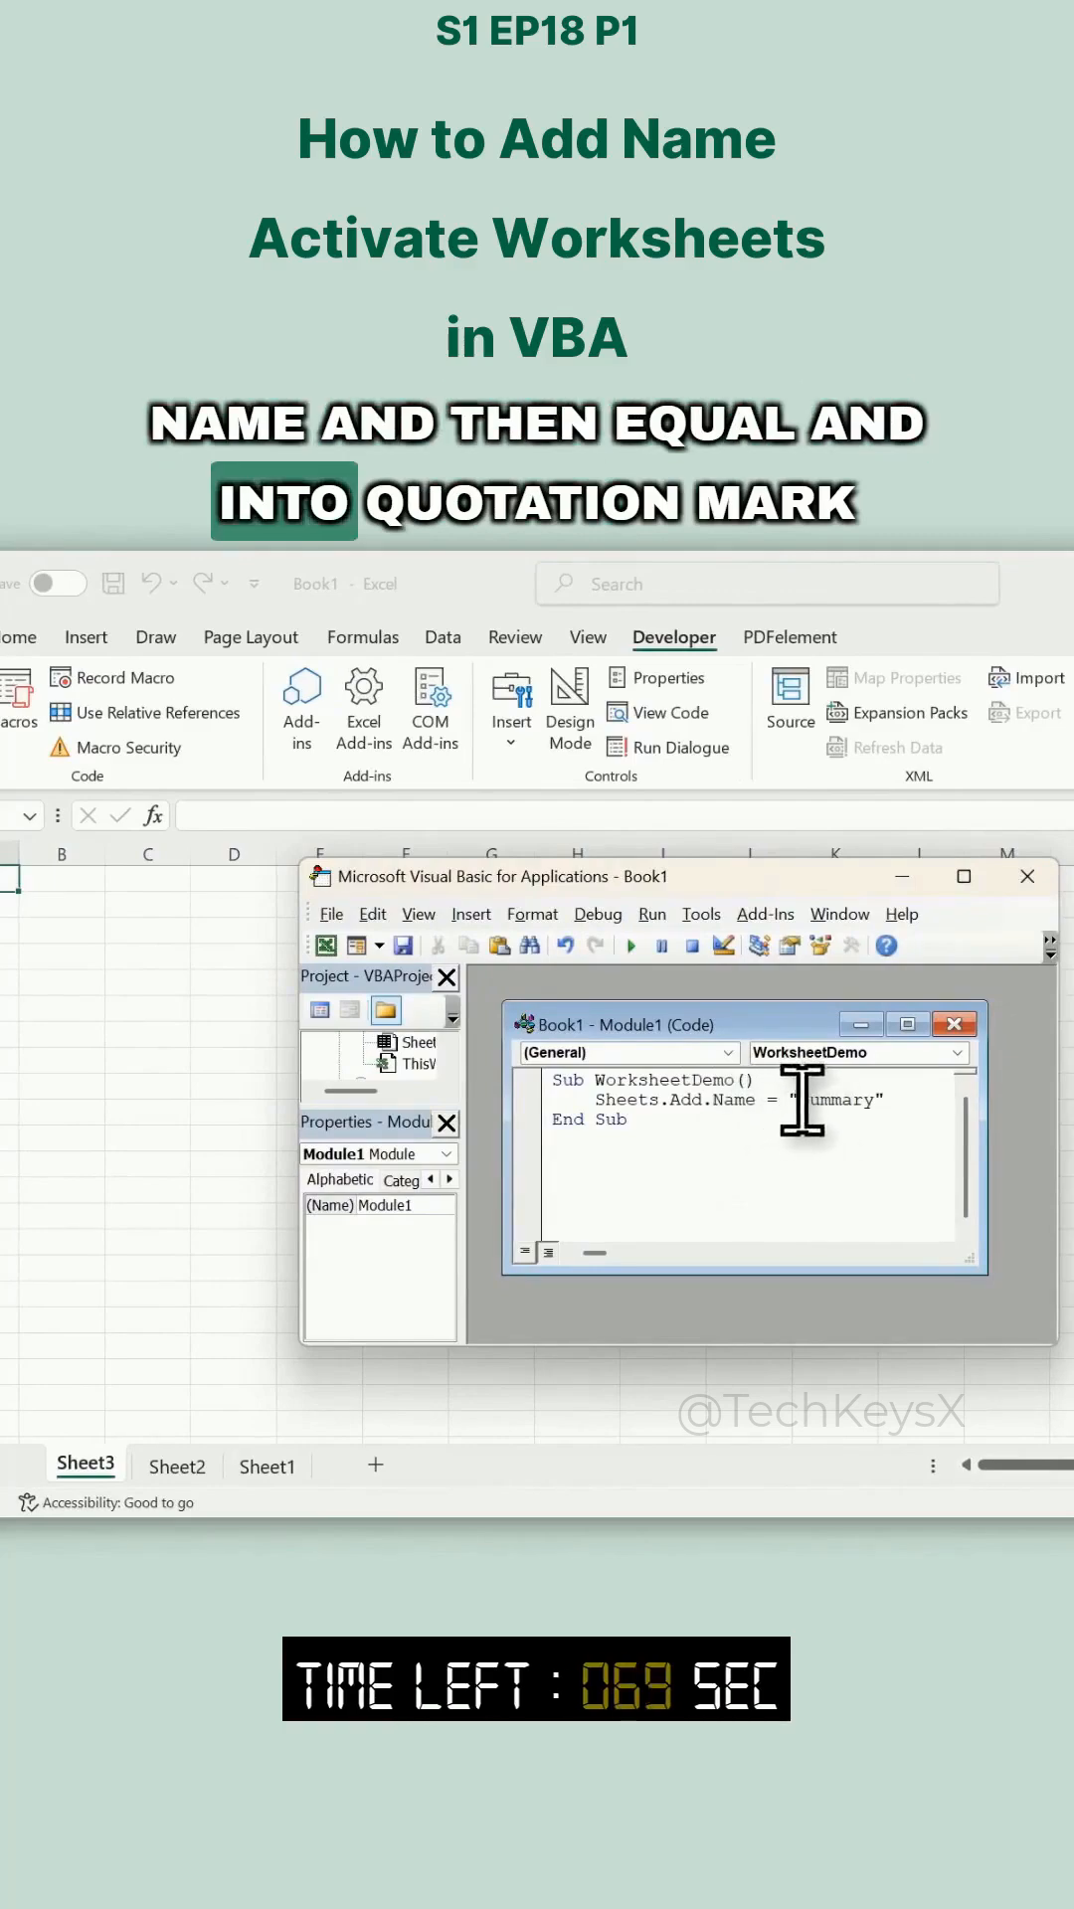
double_click(837, 1100)
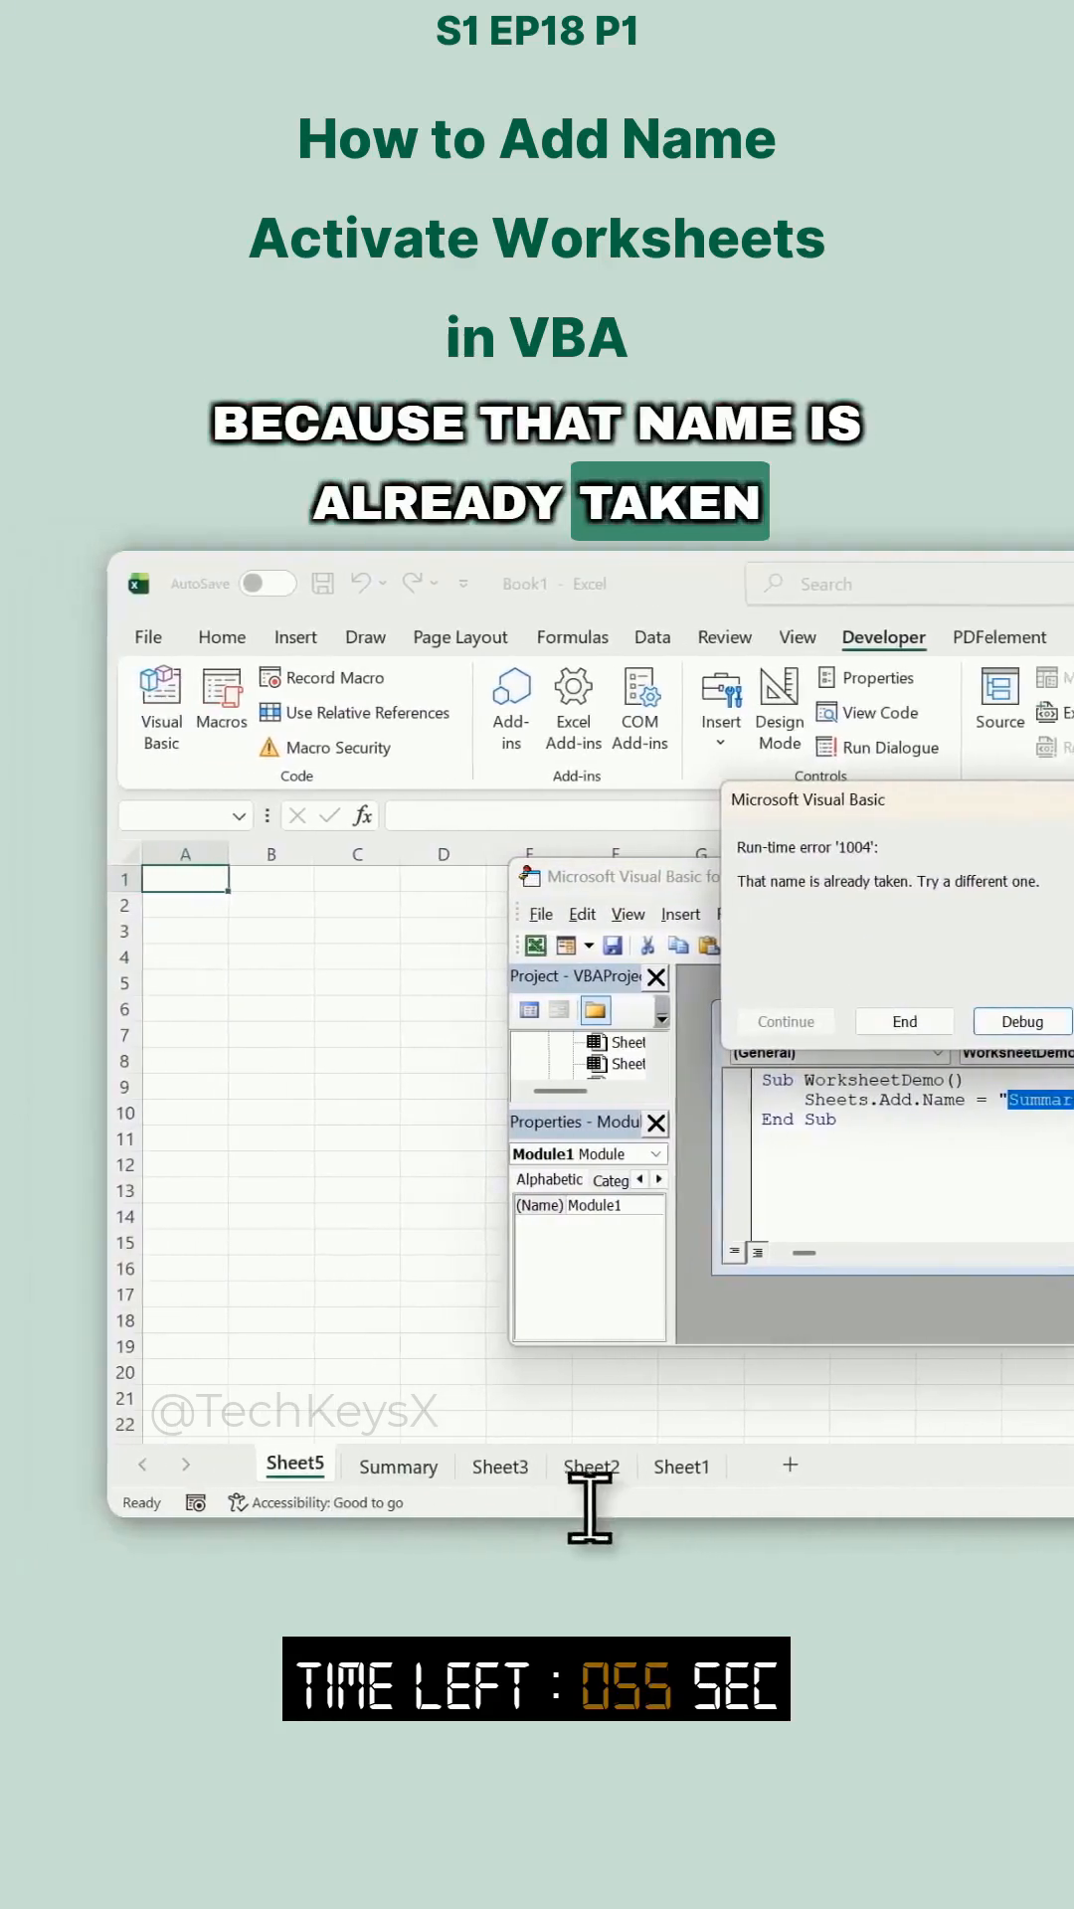
click(903, 1020)
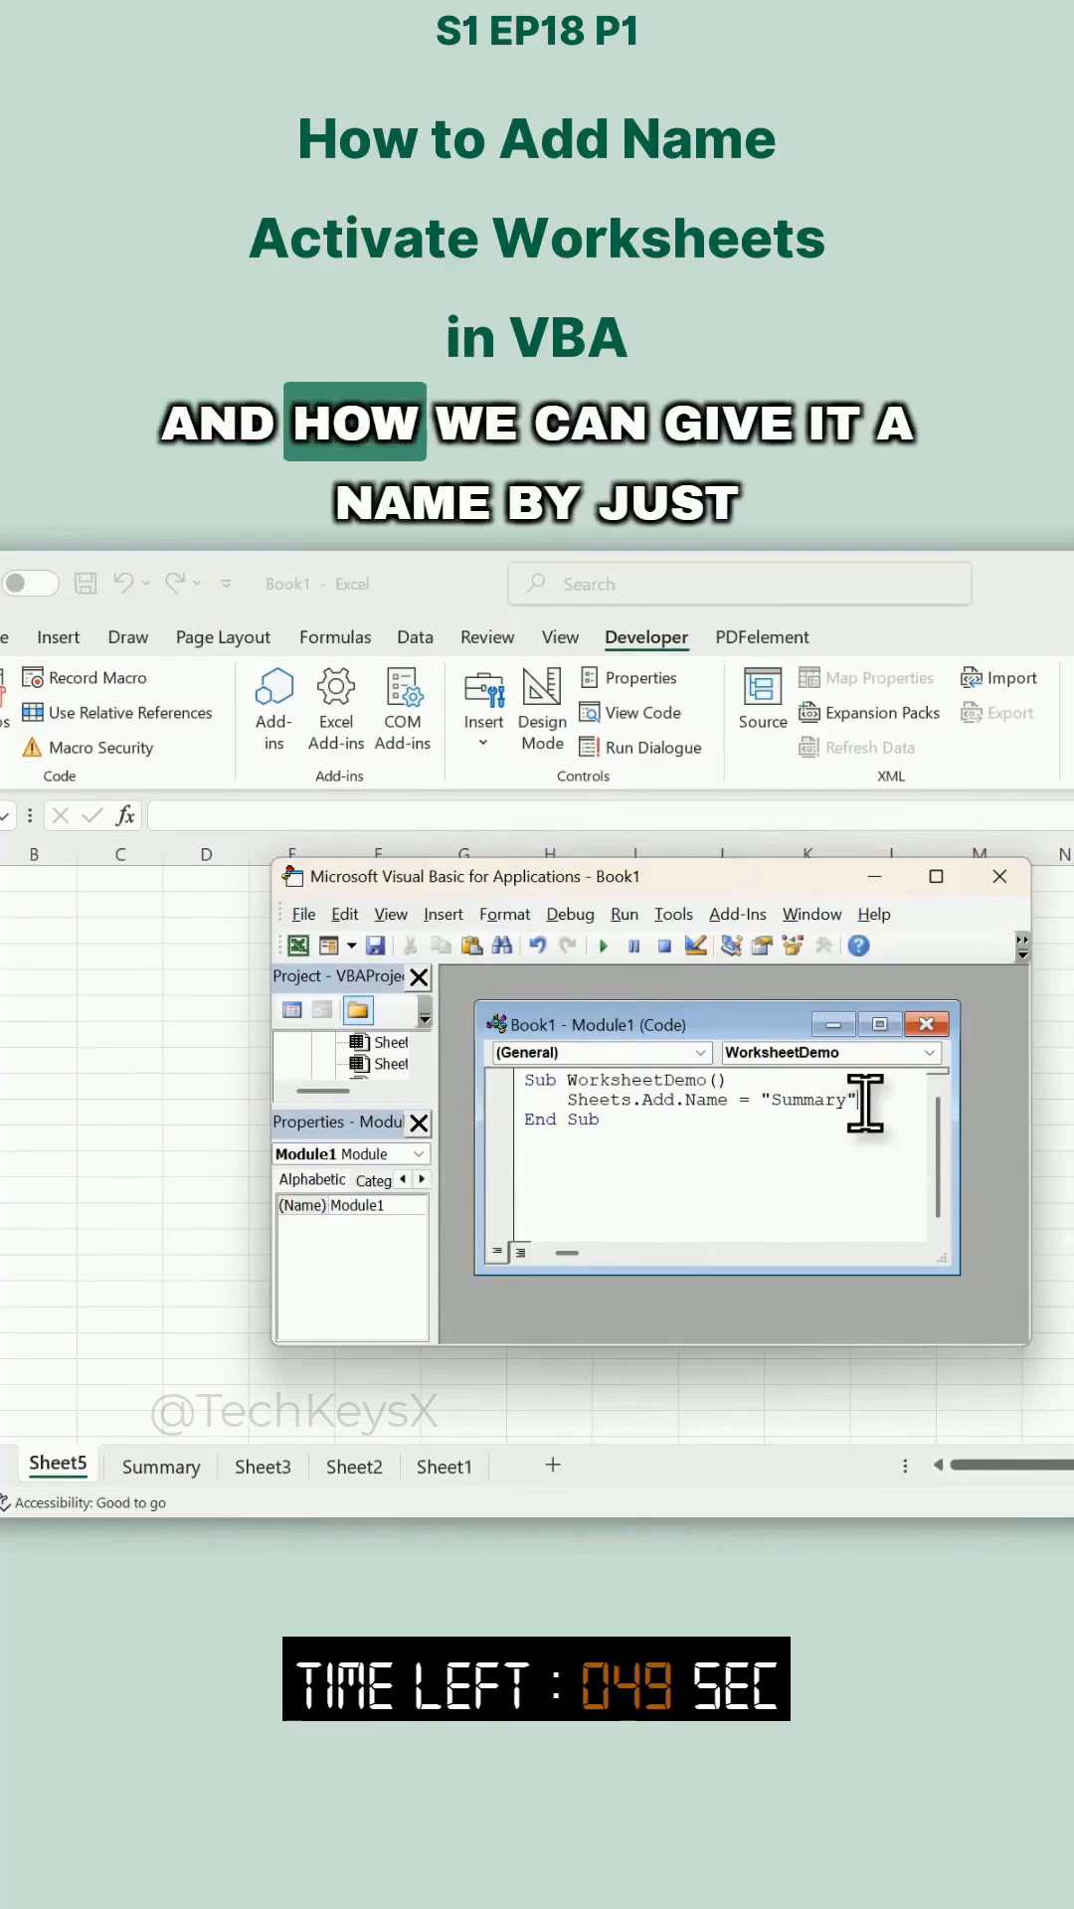
Return to the Excel workbook, now holding Sheet6, and make Sheet3 the active sheet.
double_click(803, 1100)
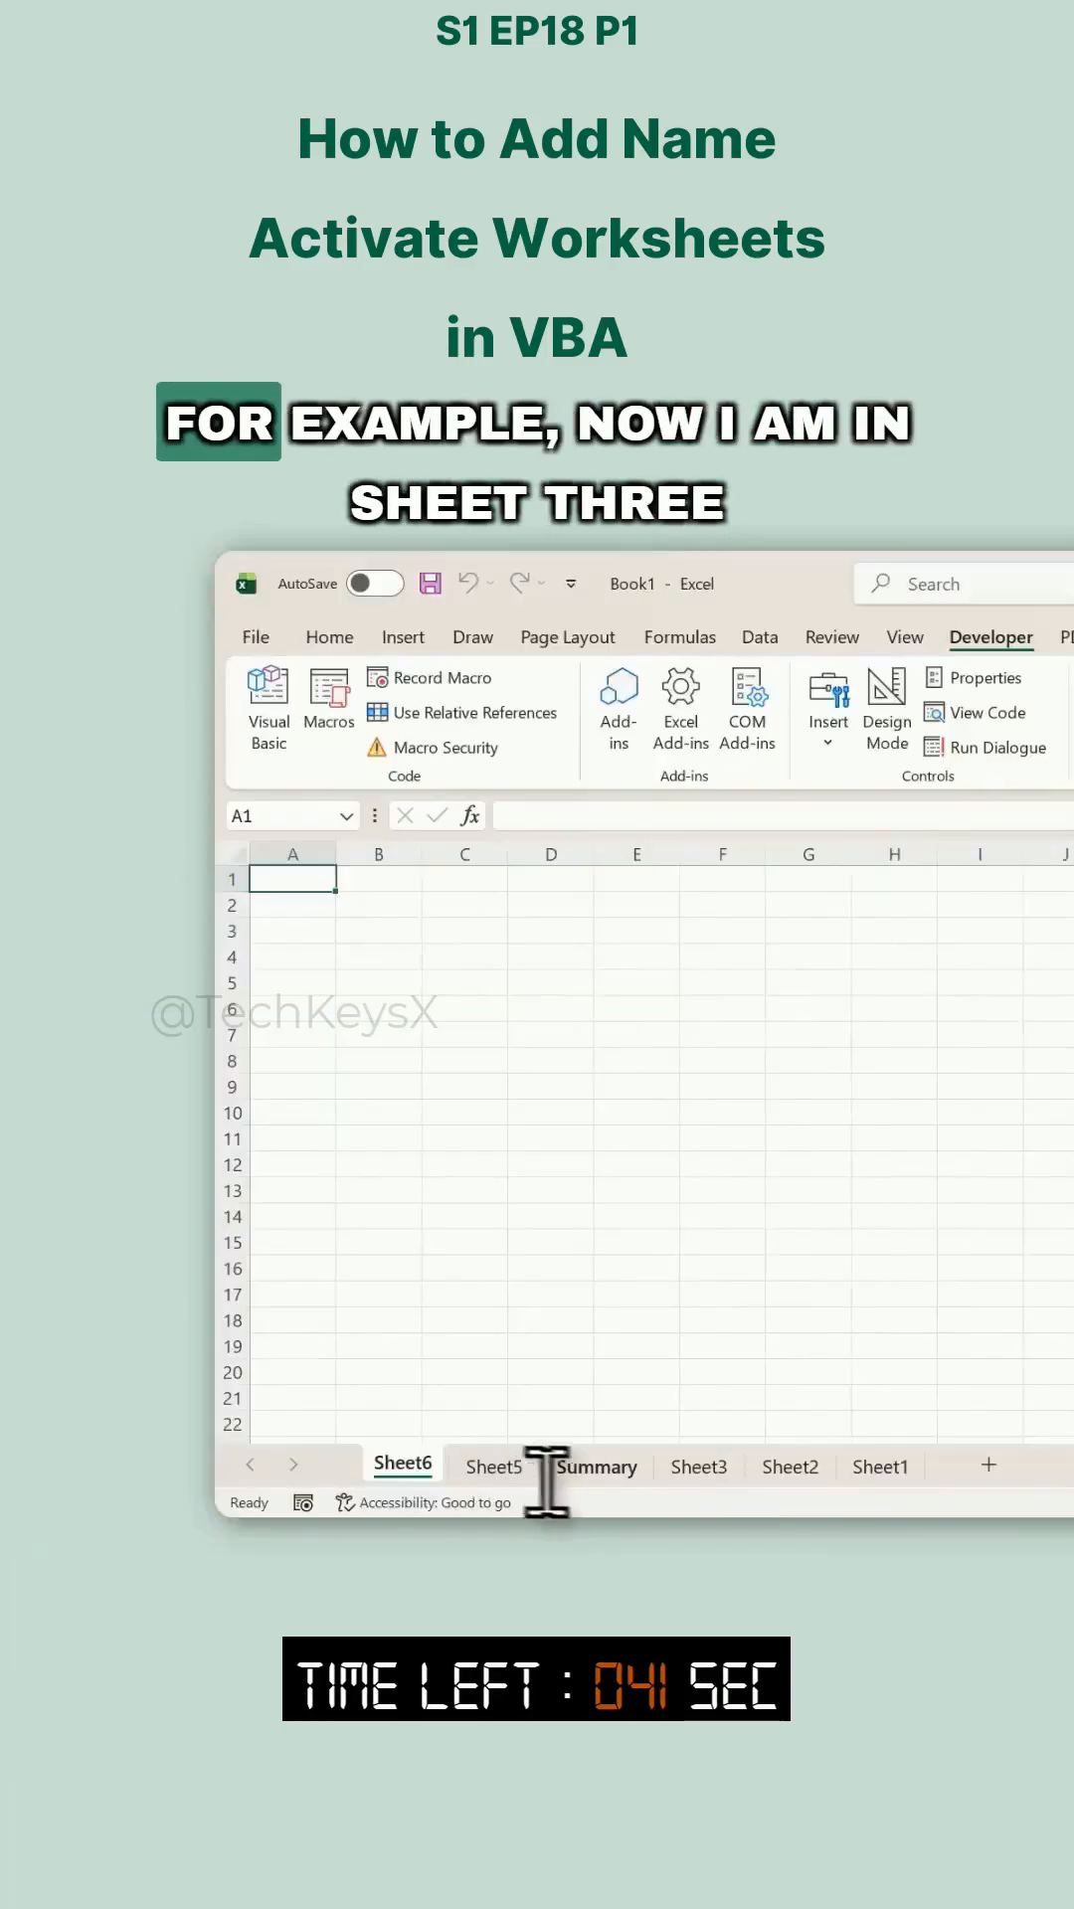
click(698, 1465)
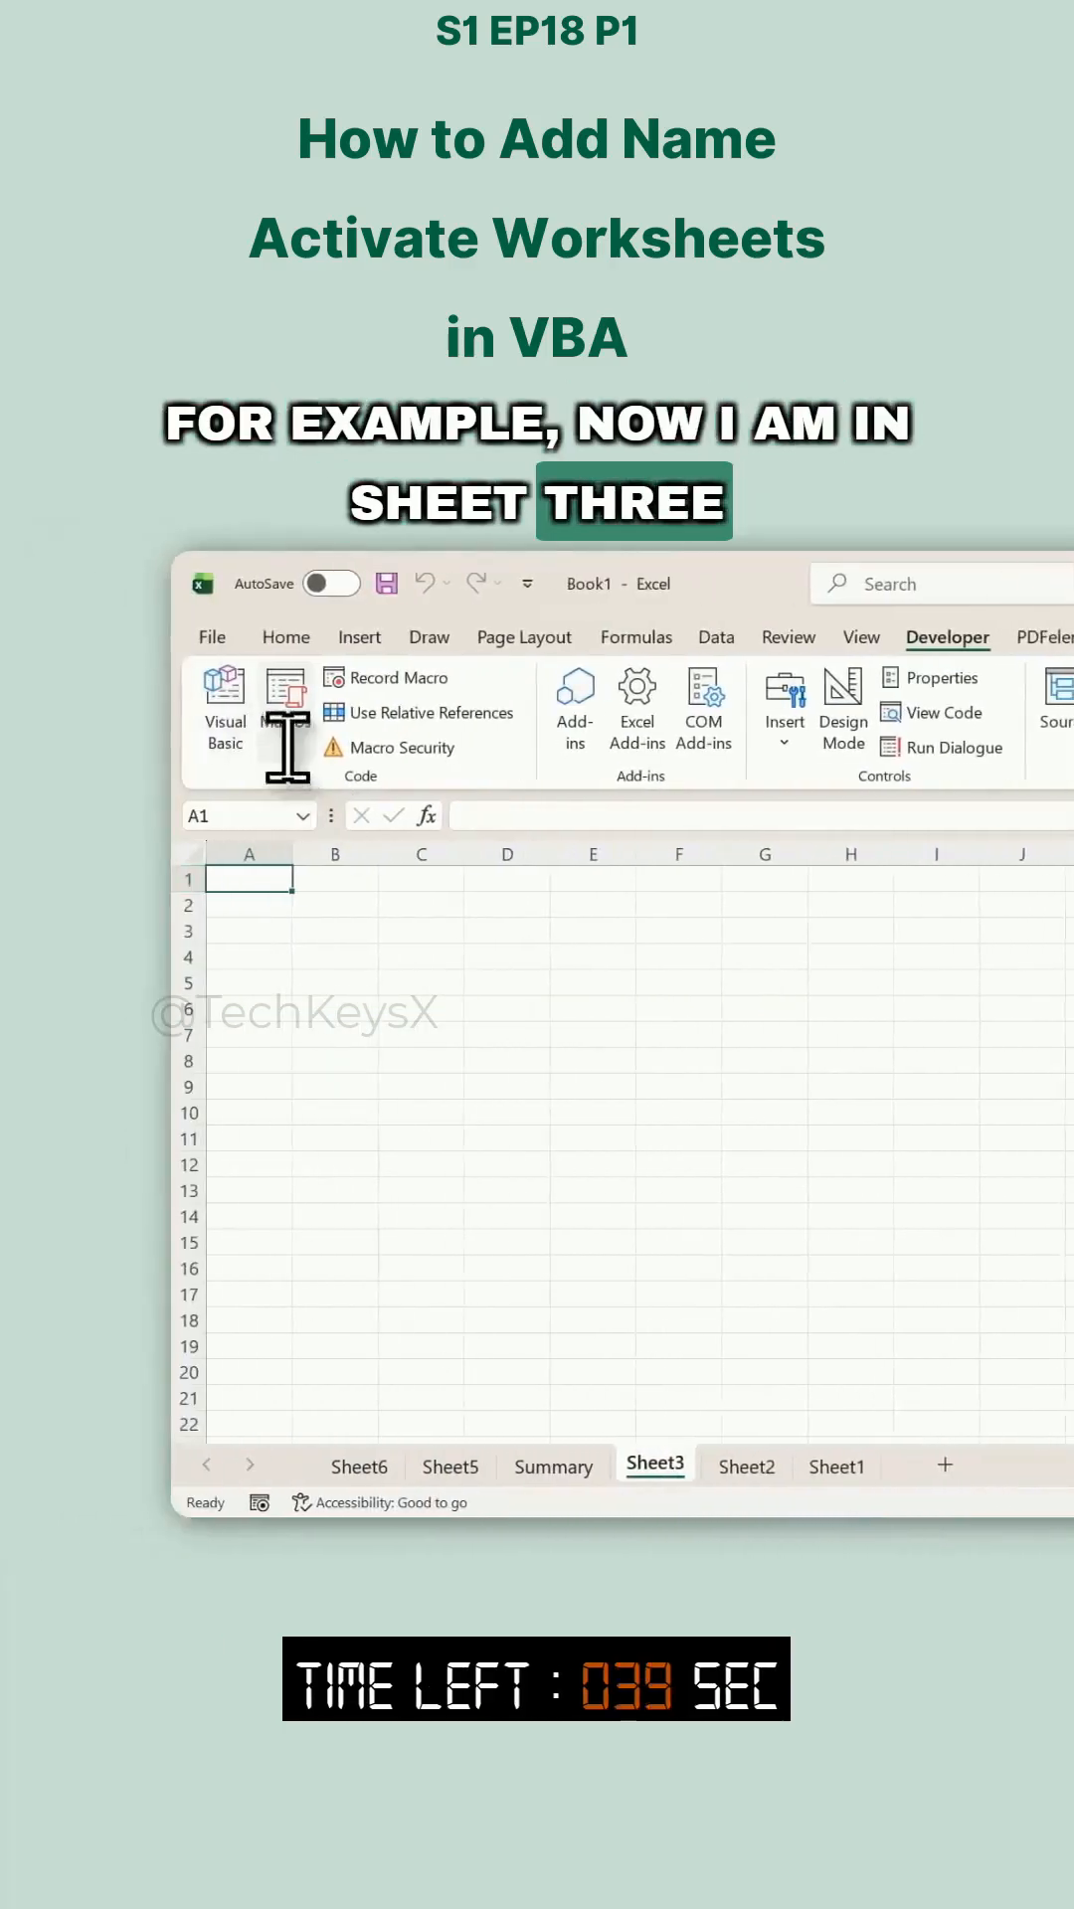